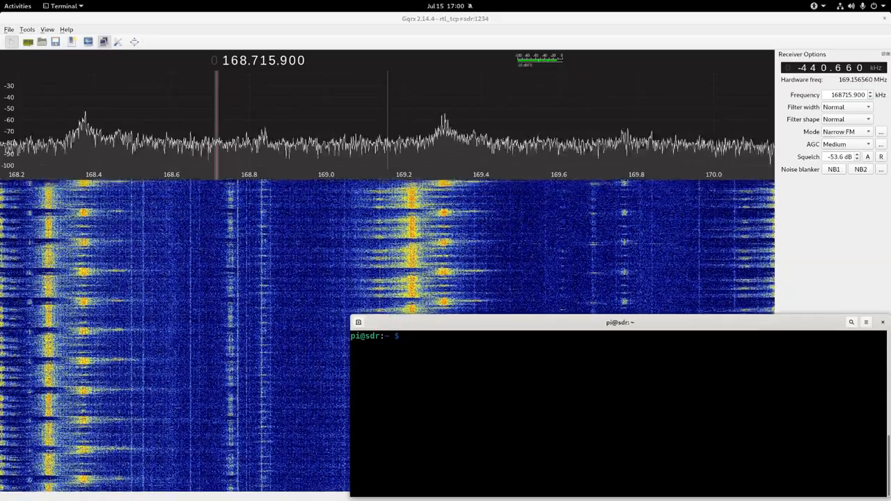
Run ps aux | grep rtl to list the three rtl_tcp servers, then begin entering rtl_433.
{"action": "type", "text": "ps aux | grep r"}
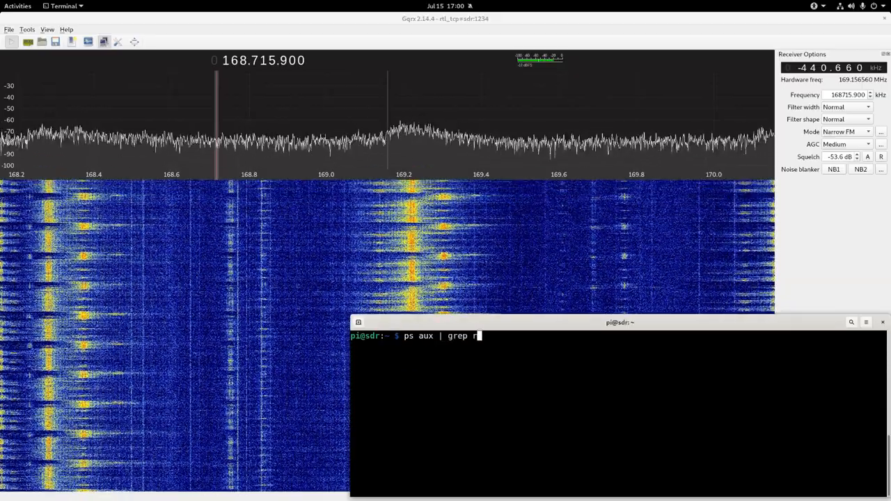
{"action": "key", "text": "Return"}
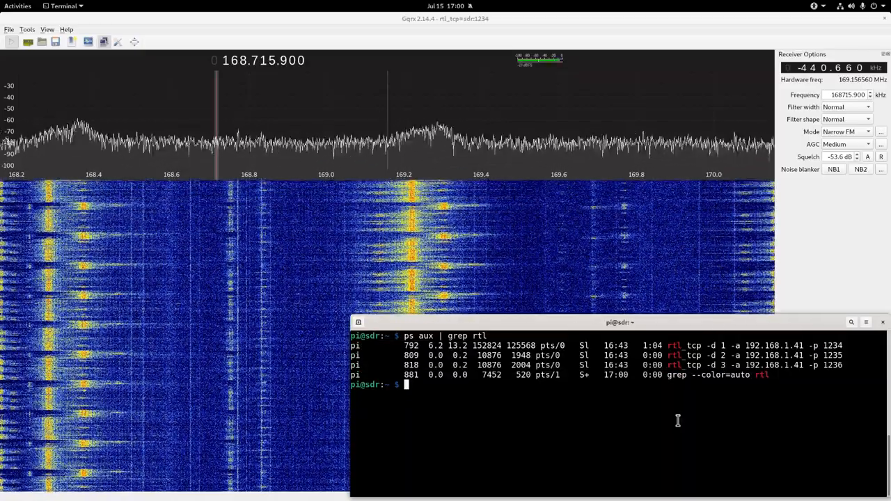
{"action": "type", "text": "rtl_433"}
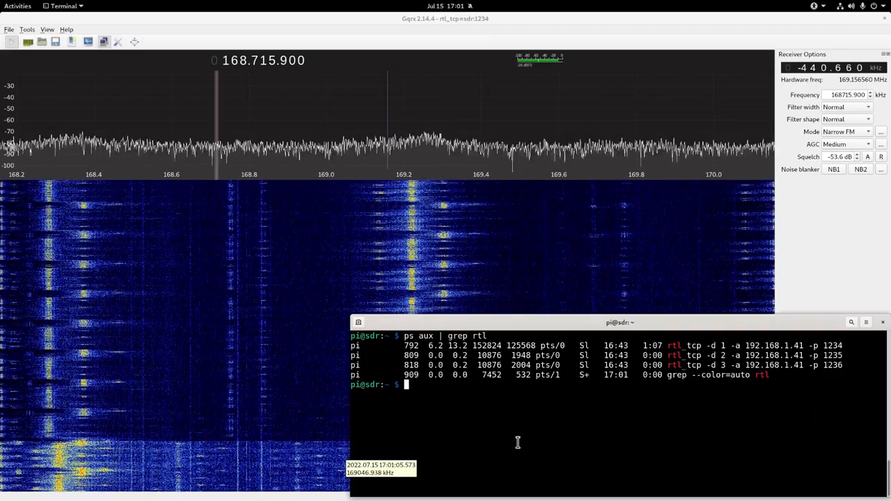
Run rtl_433 to tune the R820T to 433.92 MHz, then enter ps aux | grep rtl again.
{"action": "type", "text": "rtl_433"}
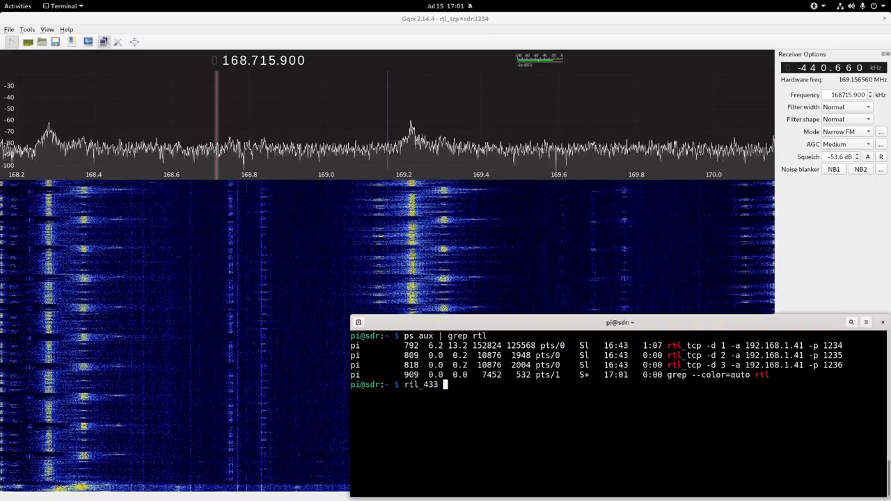
{"action": "key", "text": "Return"}
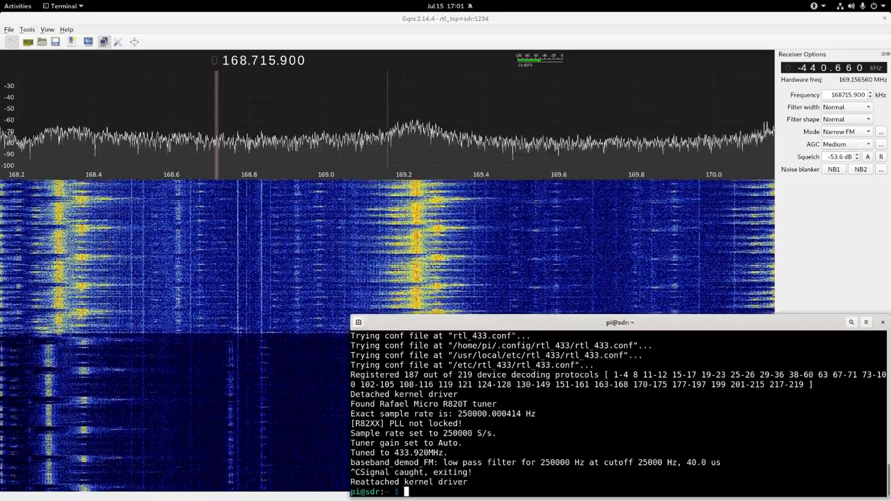
{"action": "type", "text": "ps aux | grep rtl"}
{"action": "type", "text": "kill 8"}
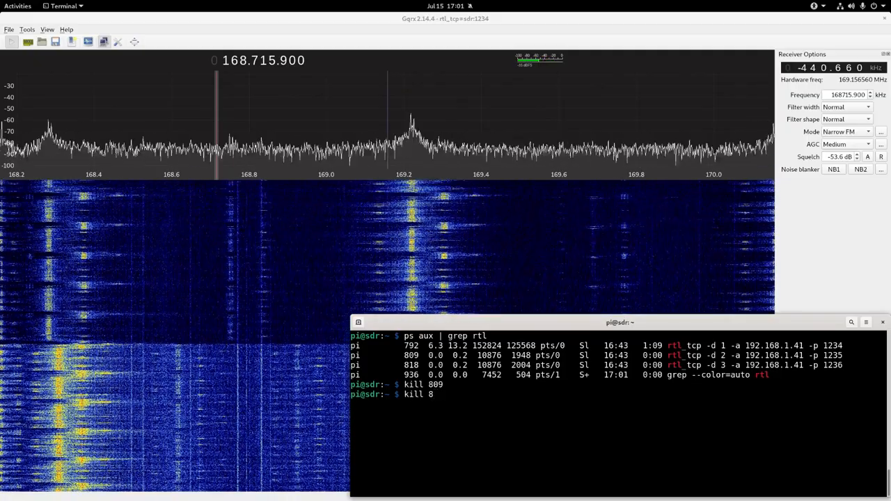
Issue kill 818 after kill 809, then begin a new command starting with 'su'.
{"action": "type", "text": "18"}
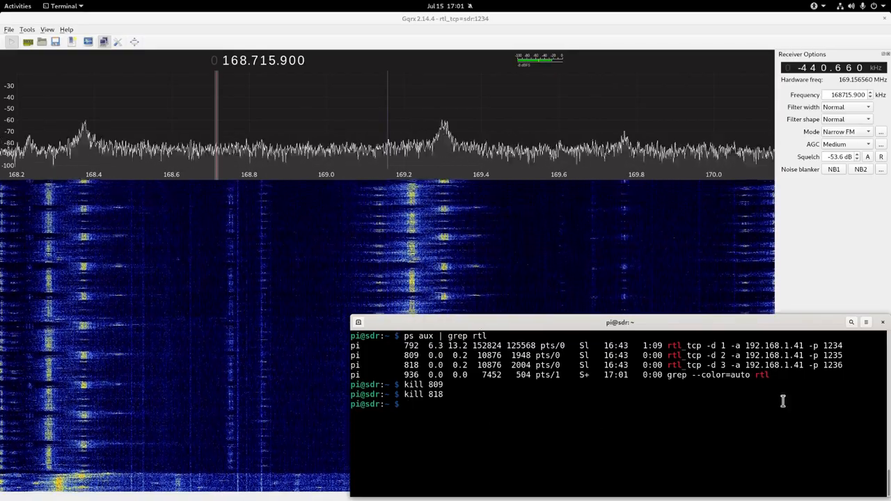
{"action": "mouse_move", "coordinate": [459, 169]}
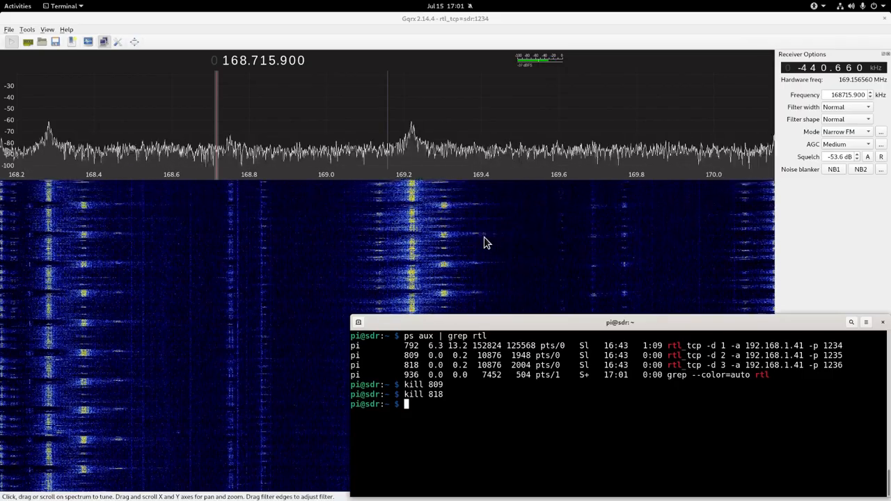
{"action": "type", "text": "su"}
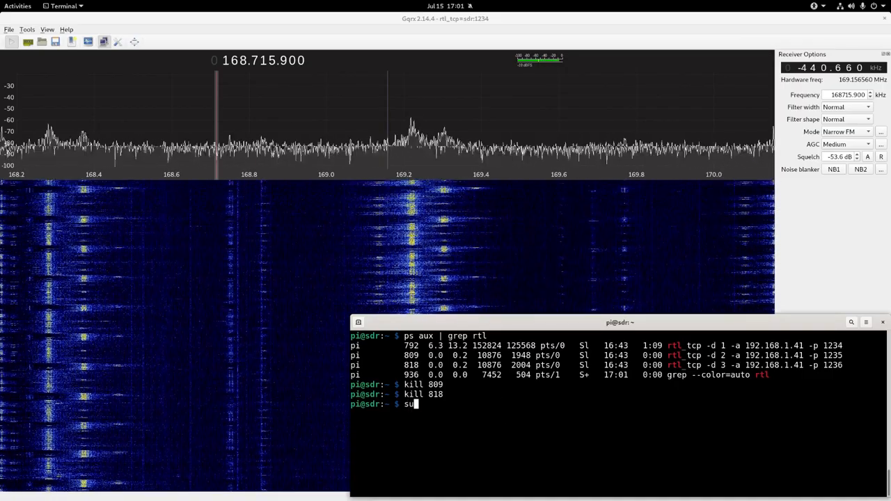